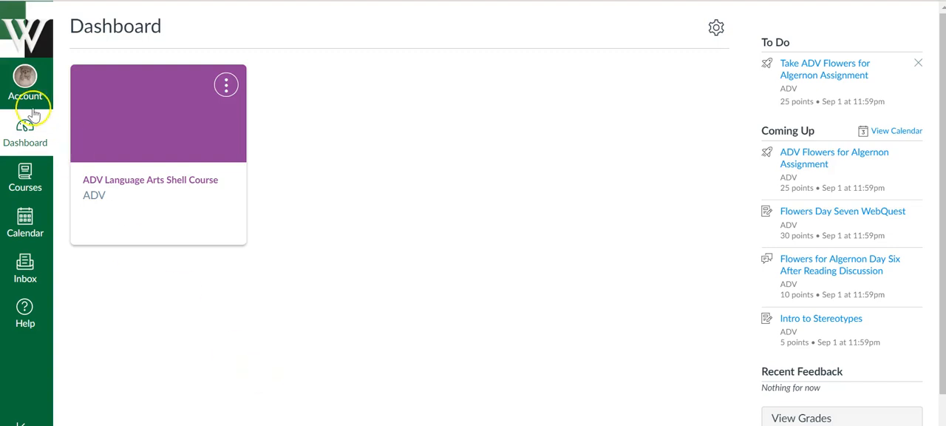
mouse_move(198, 121)
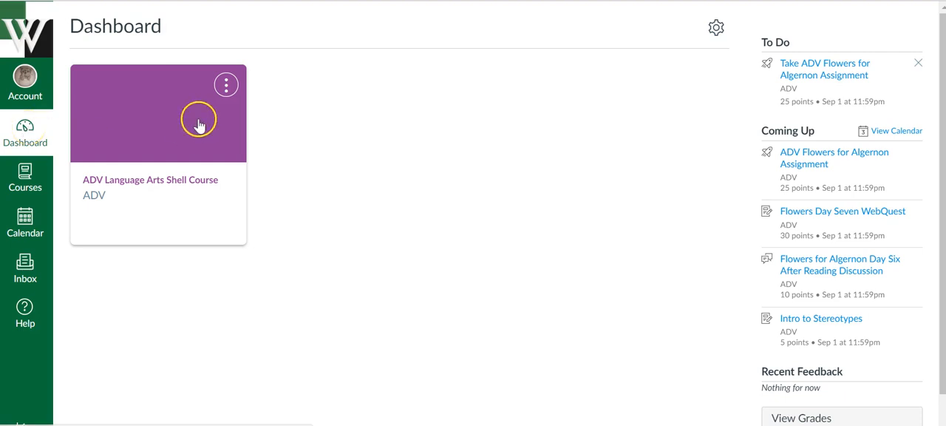
mouse_move(464, 322)
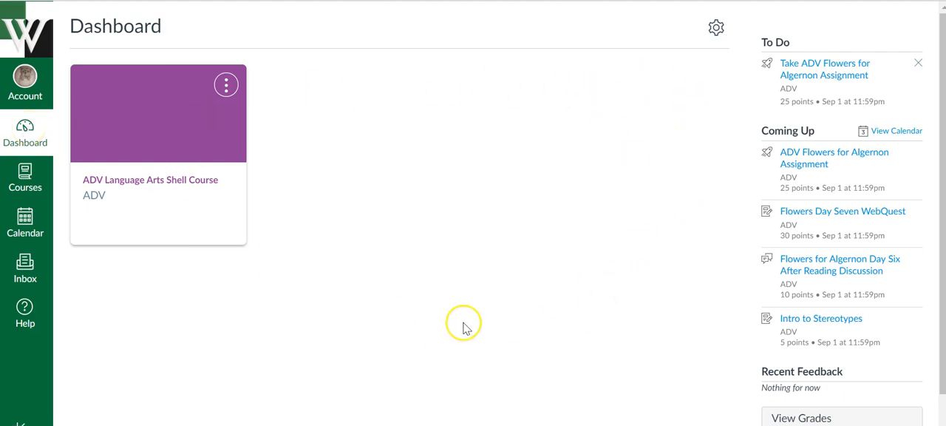
mouse_move(294, 269)
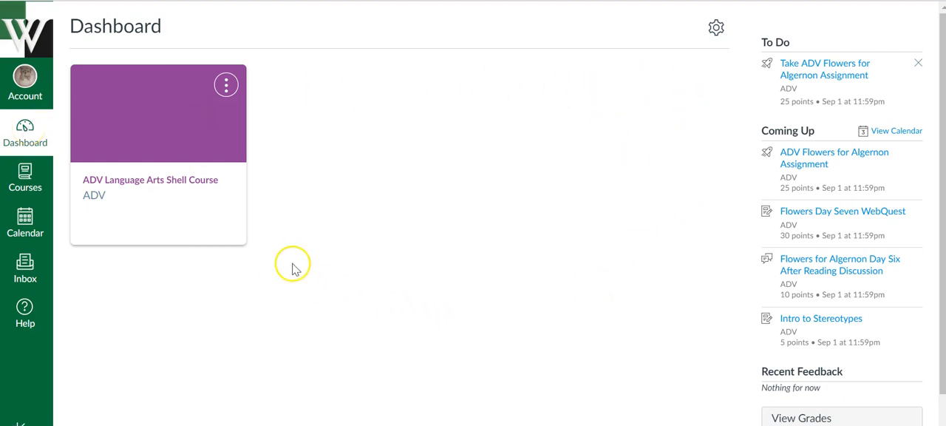
mouse_move(171, 125)
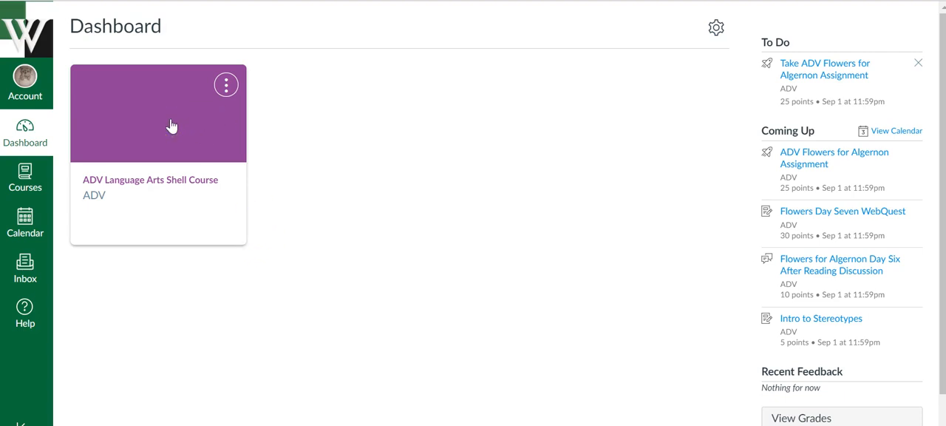
- Recolour the ADV Language Arts Shell Course card to pink (#E71F63) and apply it
click(226, 83)
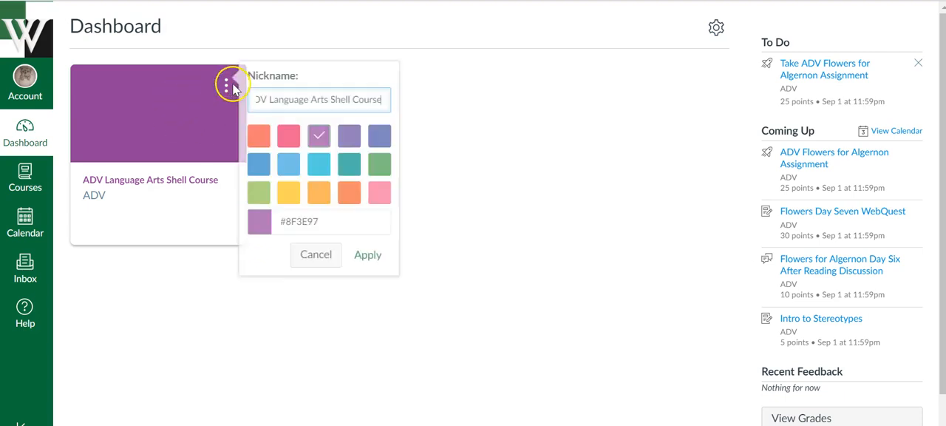
click(269, 136)
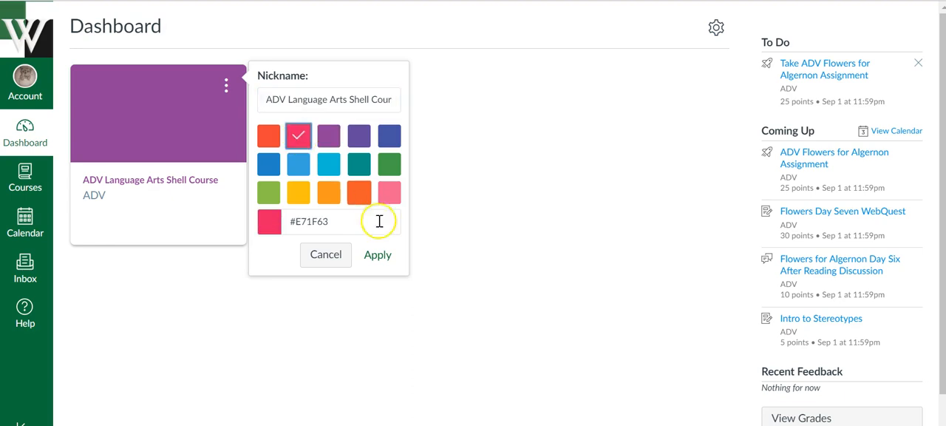
click(379, 255)
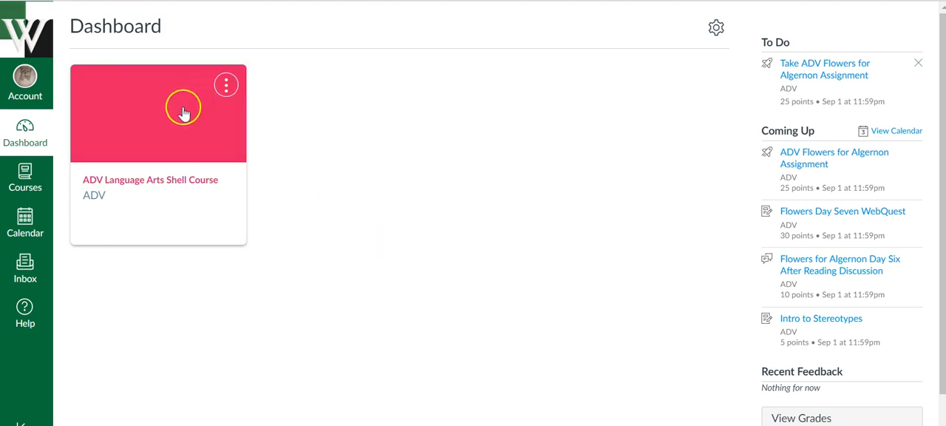
mouse_move(185, 114)
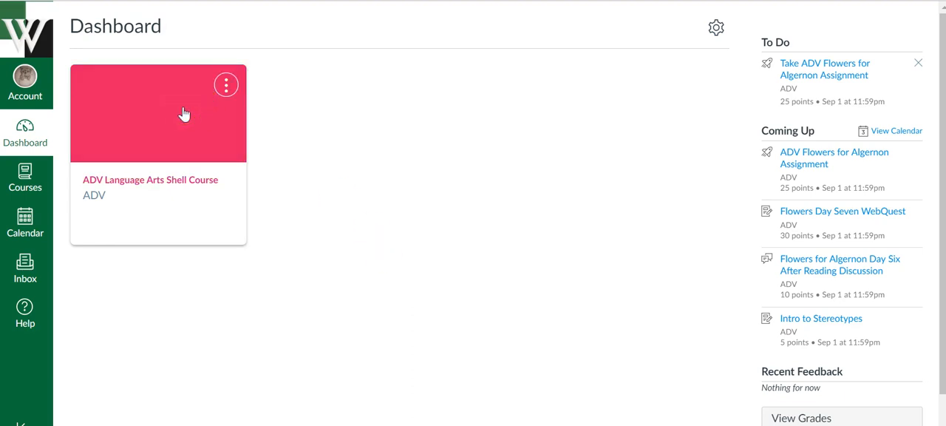
mouse_move(161, 183)
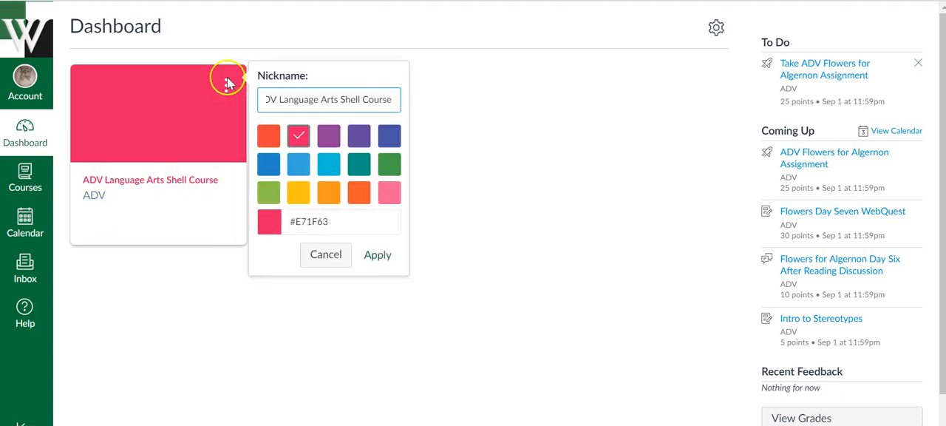
- Give the pink course card the nickname 'LA' and apply it
click(325, 255)
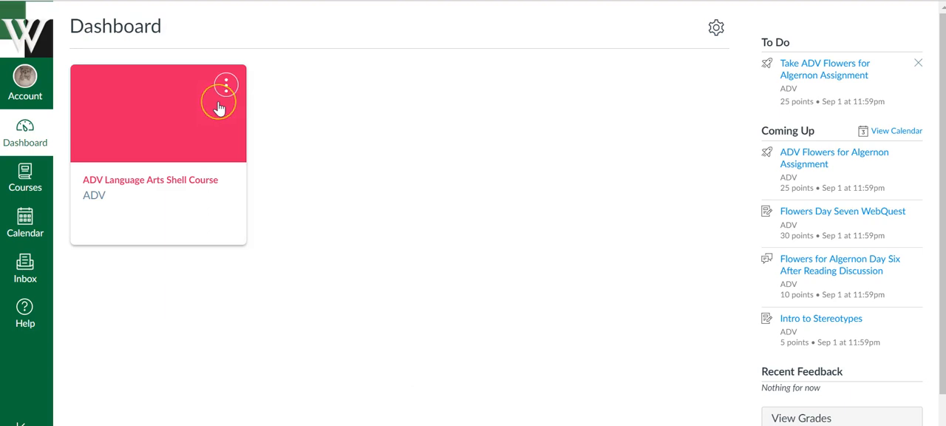
click(227, 83)
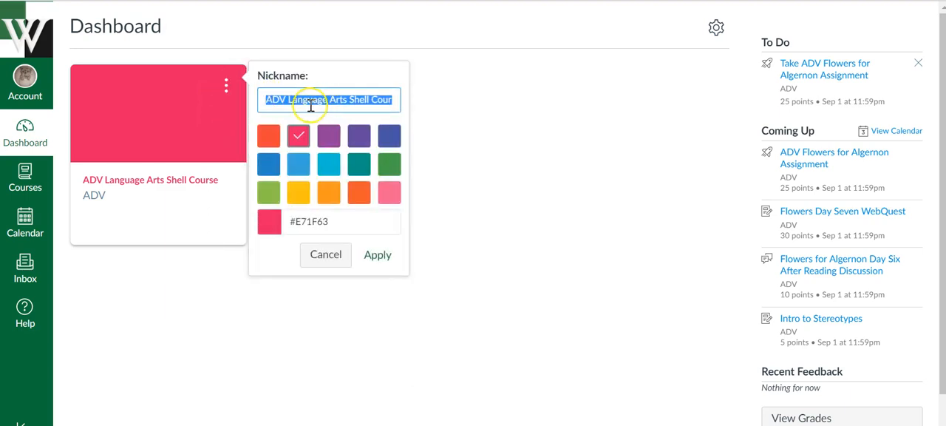
text(LA)
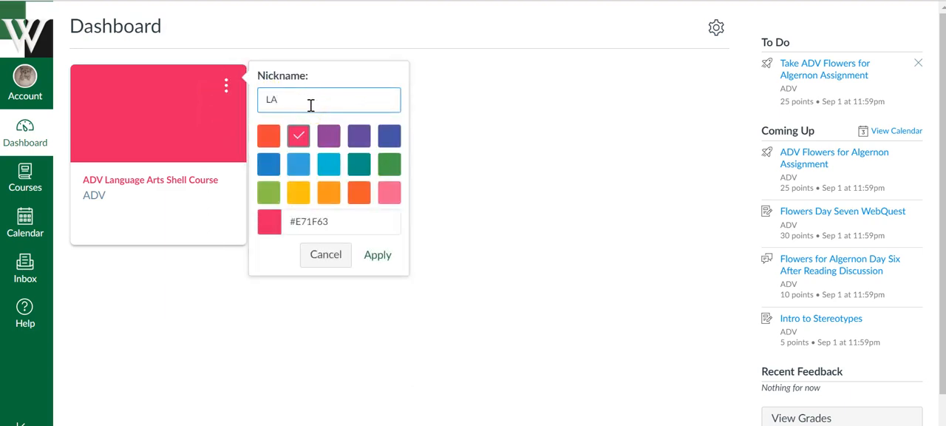
mouse_move(385, 250)
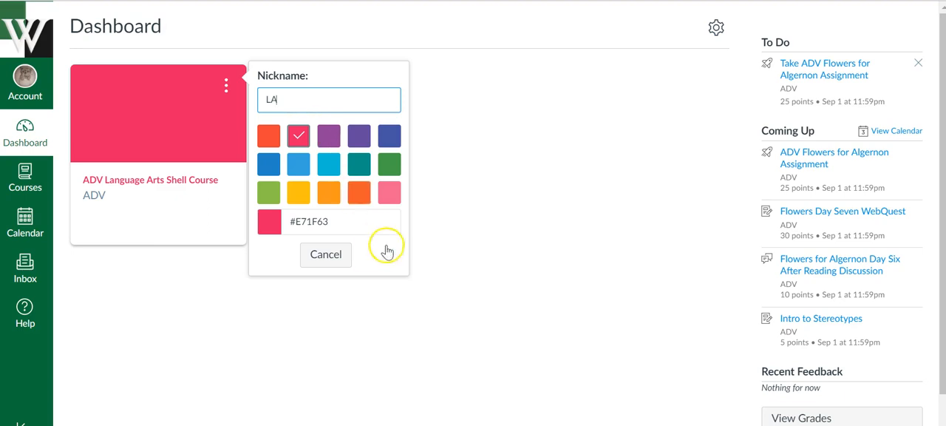
click(388, 254)
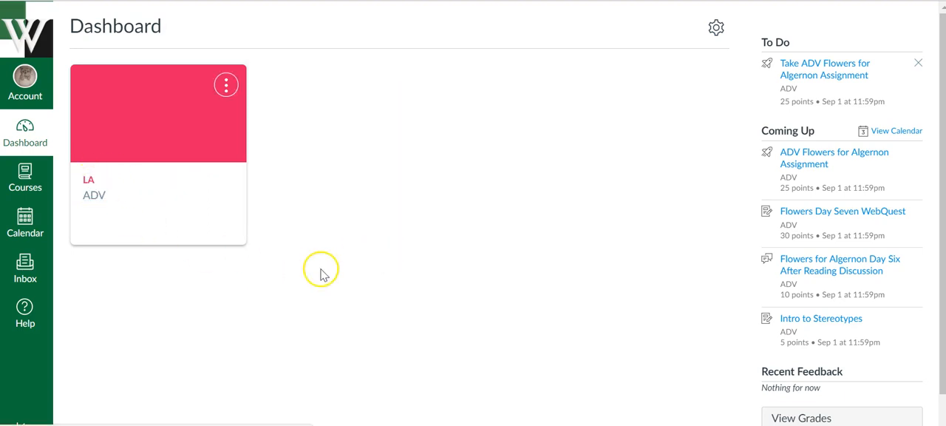
mouse_move(281, 139)
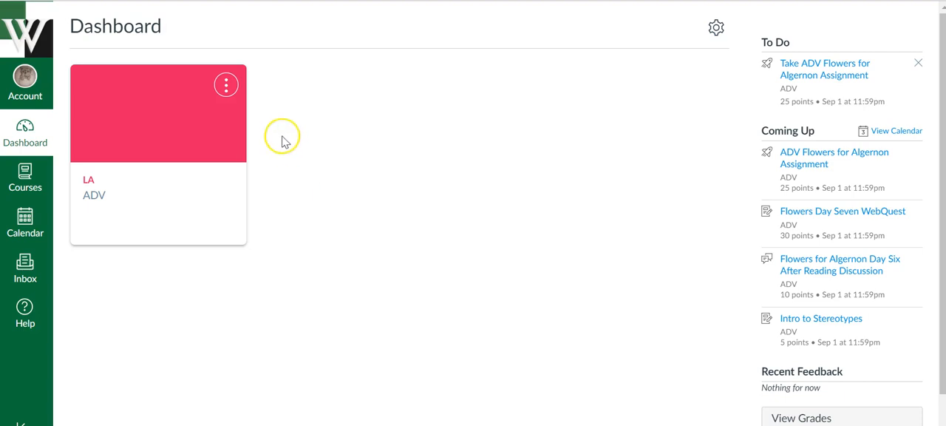
mouse_move(553, 332)
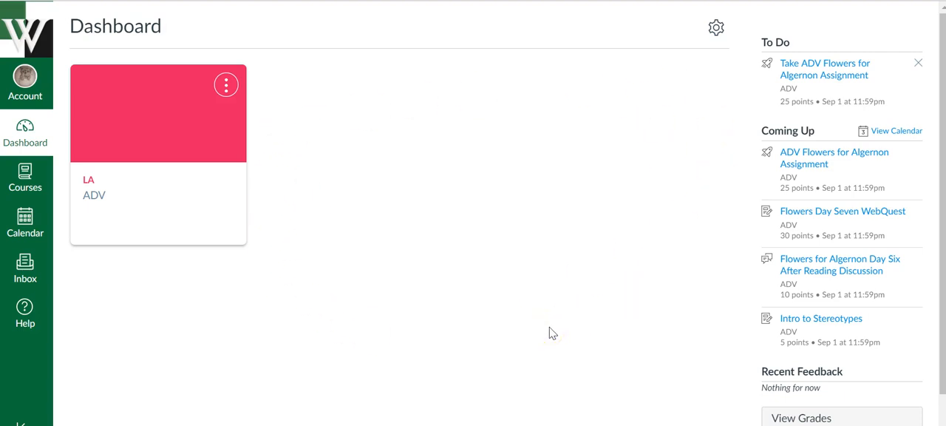